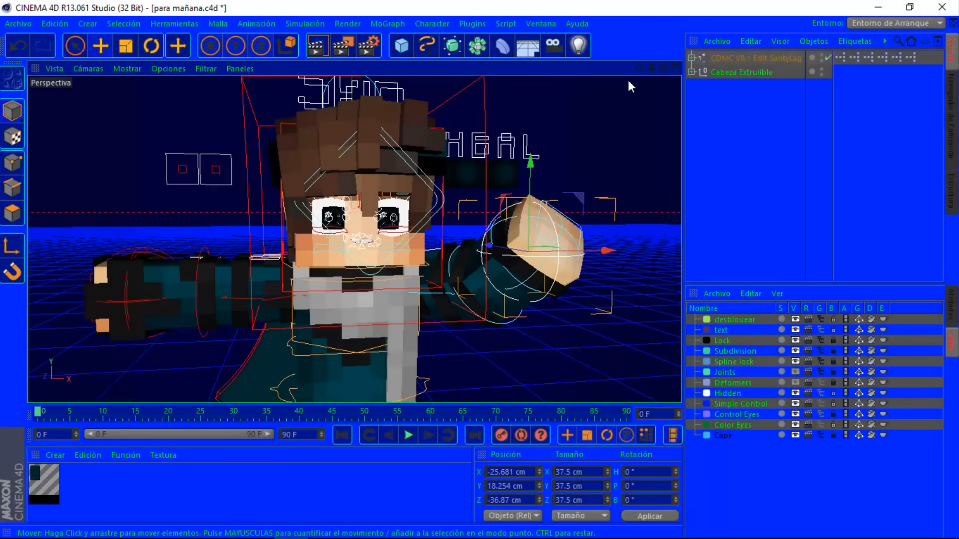
- Pose the rig: raise one arm beside the head and turn the body at an angle
{"action": "left_click", "coordinate": [553, 45]}
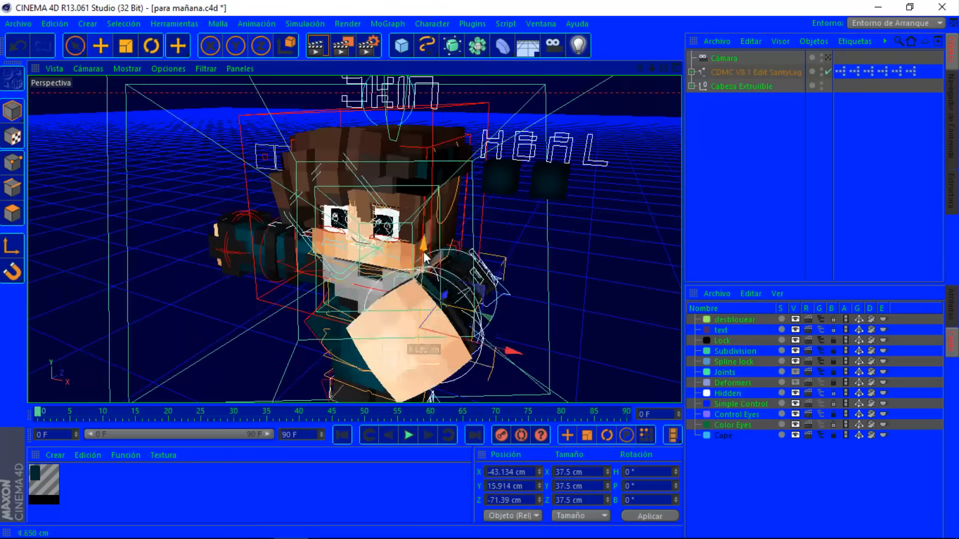
{"action": "left_click", "coordinate": [696, 72]}
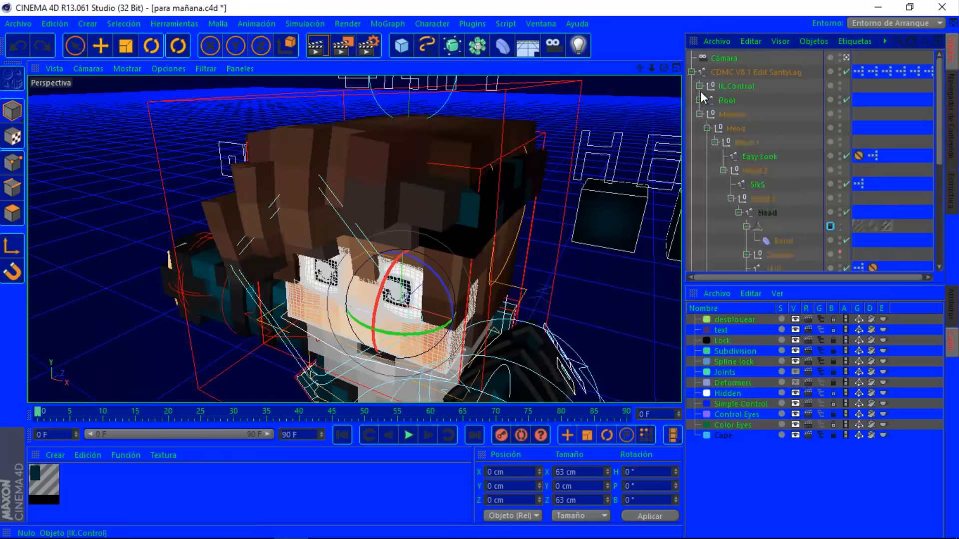
{"action": "left_click", "coordinate": [691, 72]}
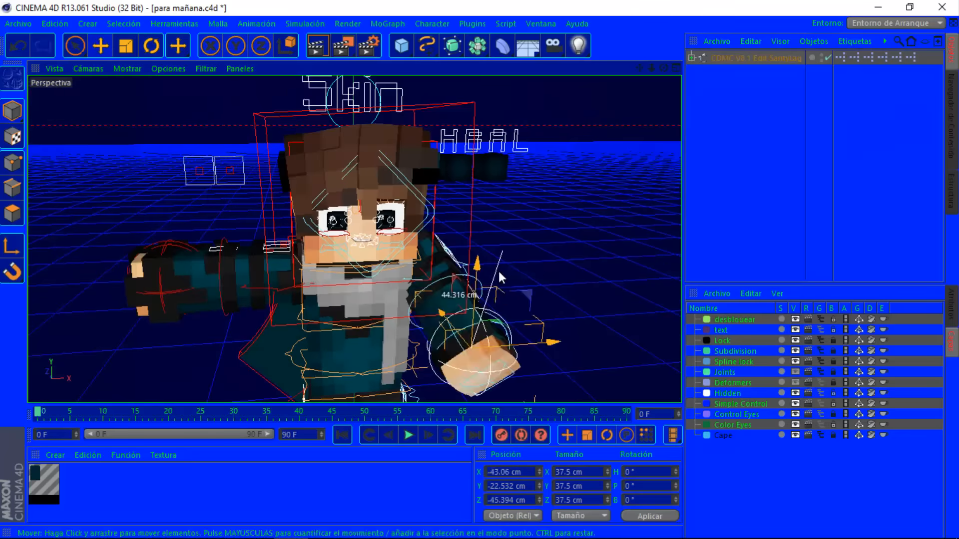
{"action": "left_click", "coordinate": [177, 44]}
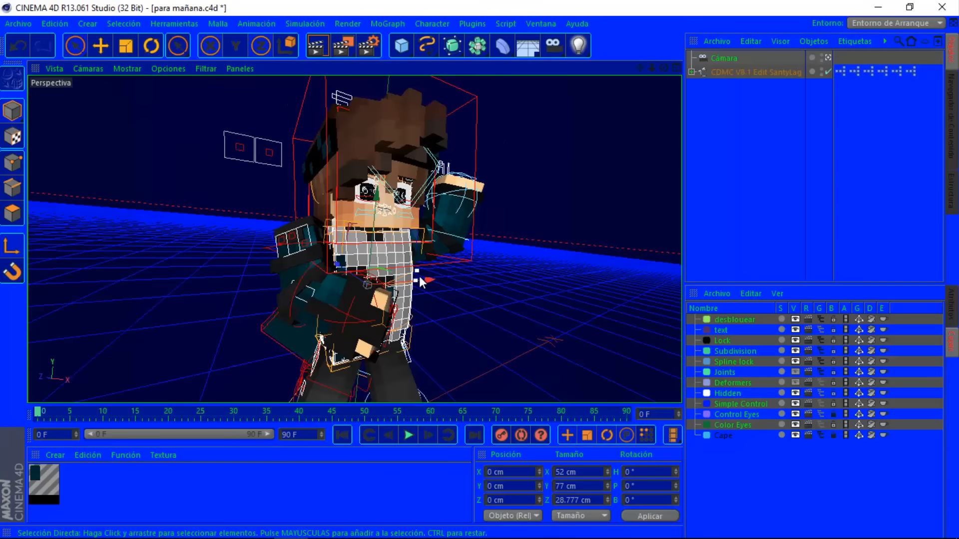
- Start placing a file into the new Photoshop document, browsing to the Desktop
{"action": "left_click", "coordinate": [18, 23]}
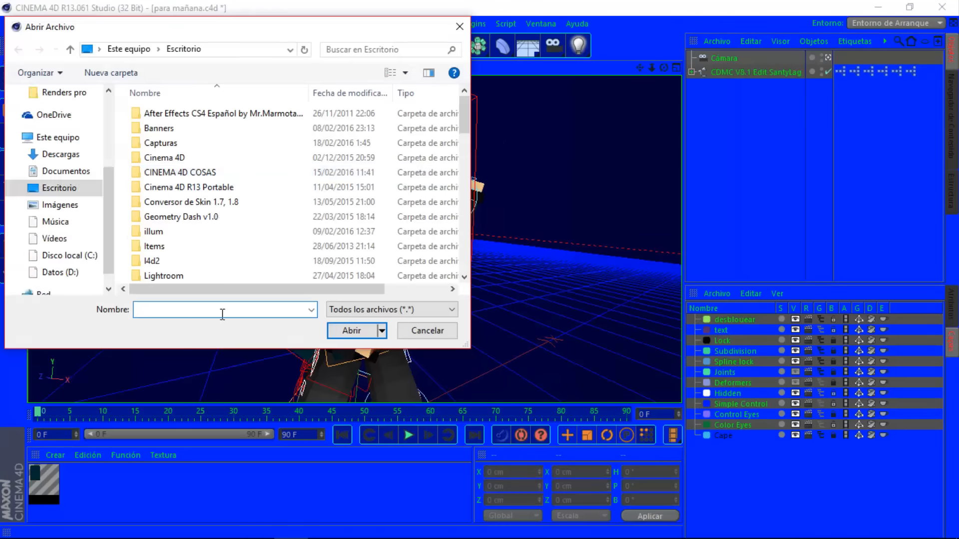
{"action": "left_click", "coordinate": [426, 330]}
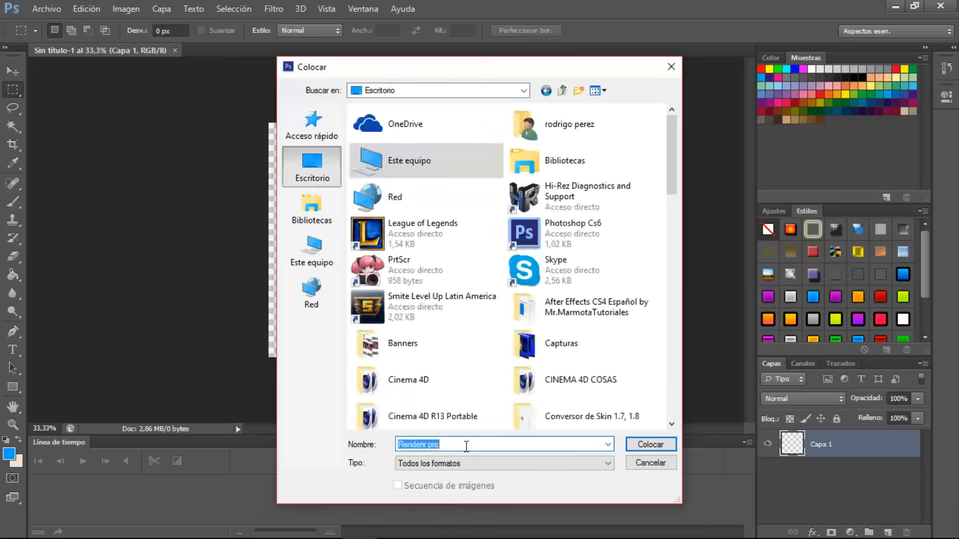
- Place the Minecraft render, then bring in the blue background image from the pack
{"action": "left_click", "coordinate": [651, 443]}
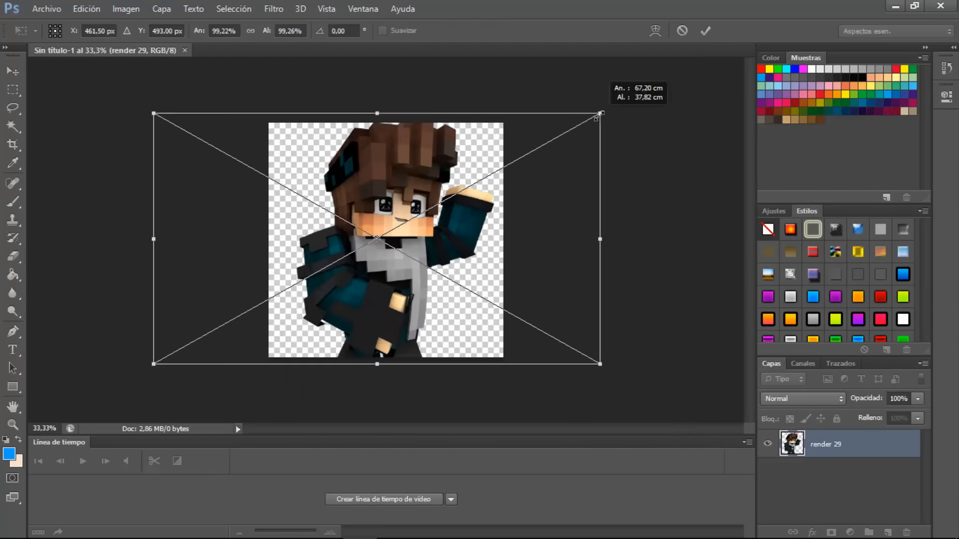
{"action": "left_click", "coordinate": [46, 9]}
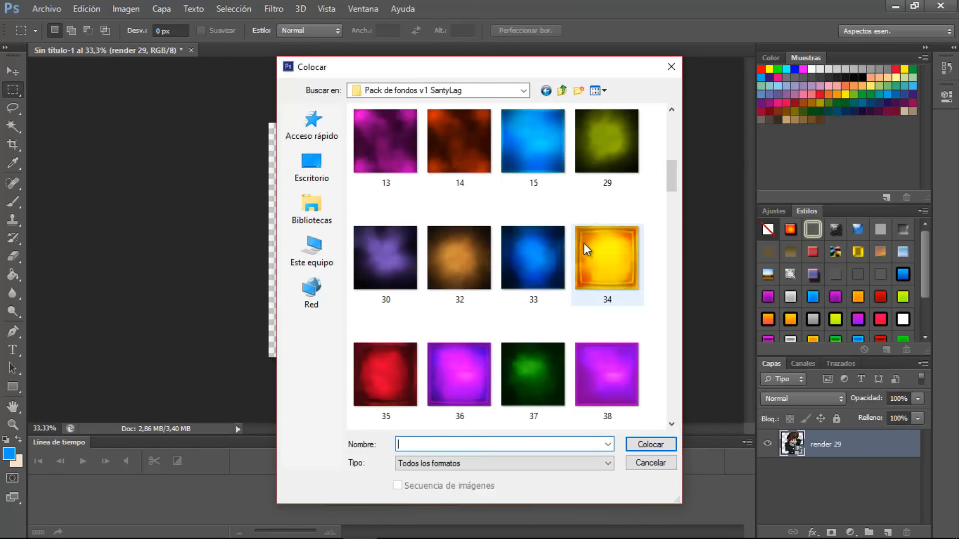
{"action": "left_click", "coordinate": [649, 444]}
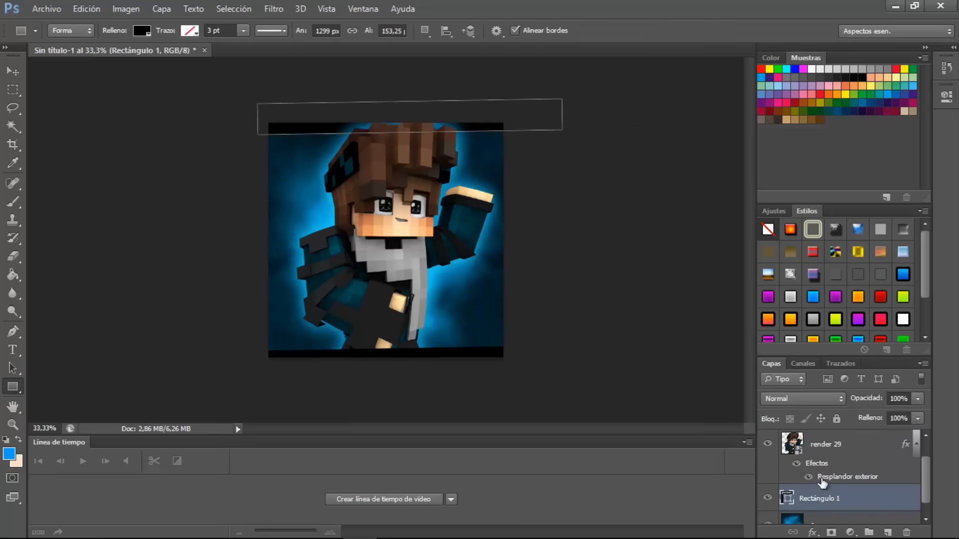
- Bring the CC pack's adjustment groups into the artwork document for a darker, saturated look
{"action": "left_click", "coordinate": [349, 50]}
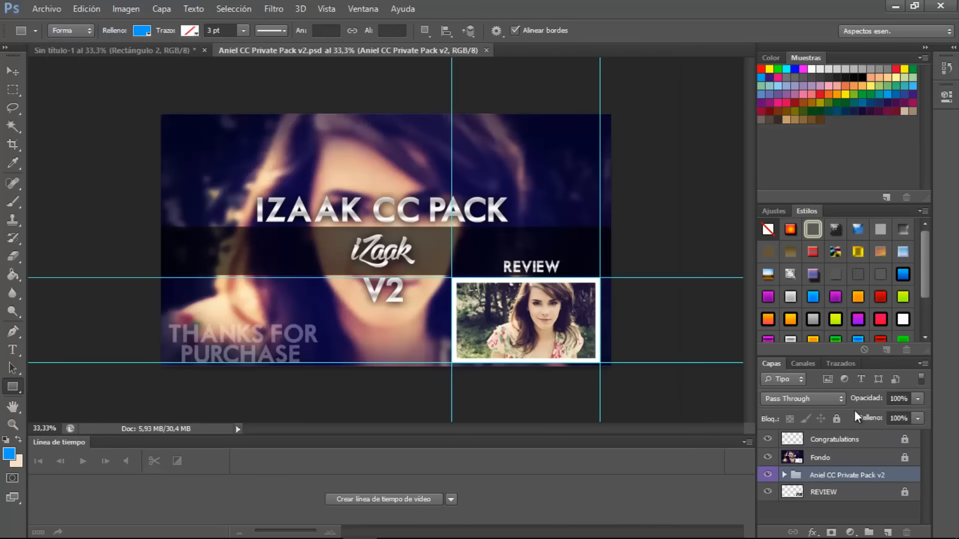
{"action": "left_click", "coordinate": [92, 49]}
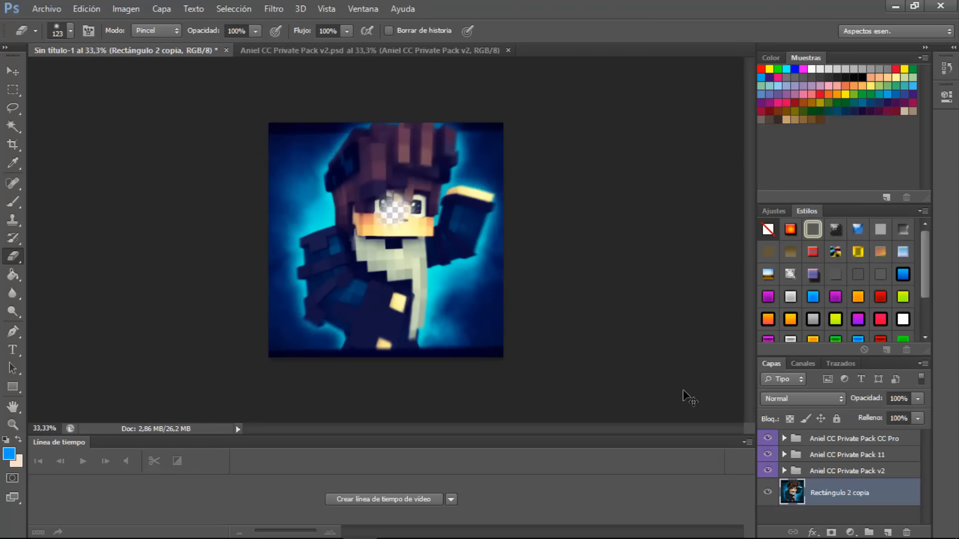
- Apply a Zoom radial blur and confirm the watermark in the top-left corner
{"action": "left_click", "coordinate": [273, 9]}
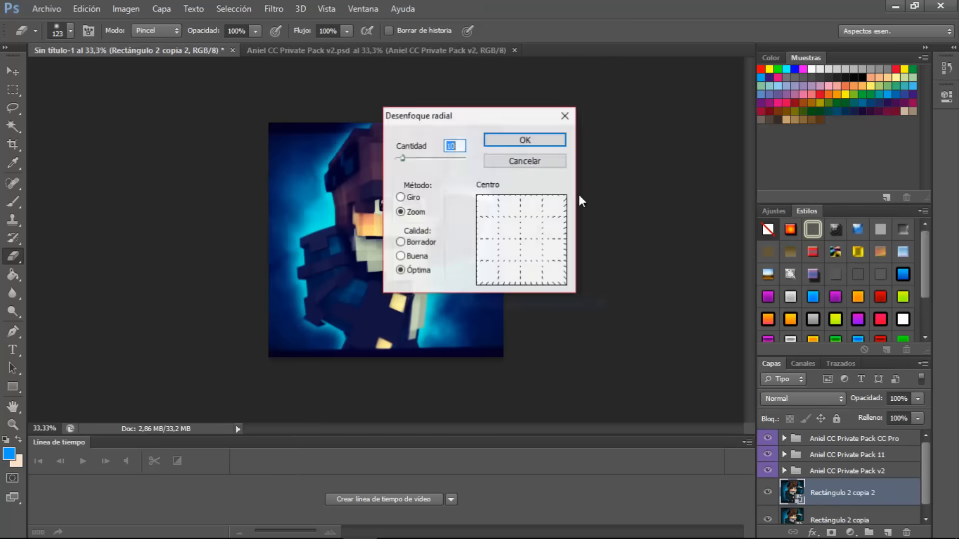
{"action": "left_click", "coordinate": [523, 140]}
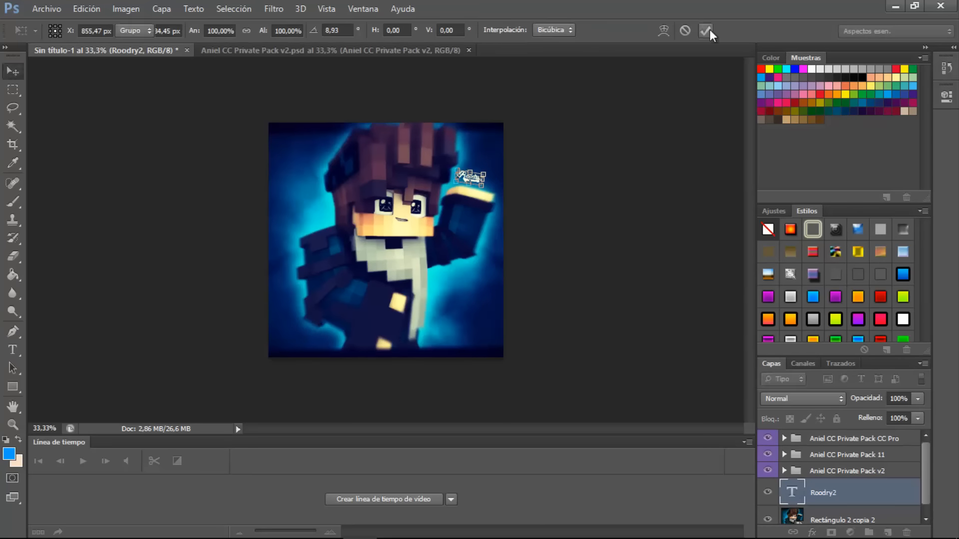
{"action": "left_click", "coordinate": [705, 31]}
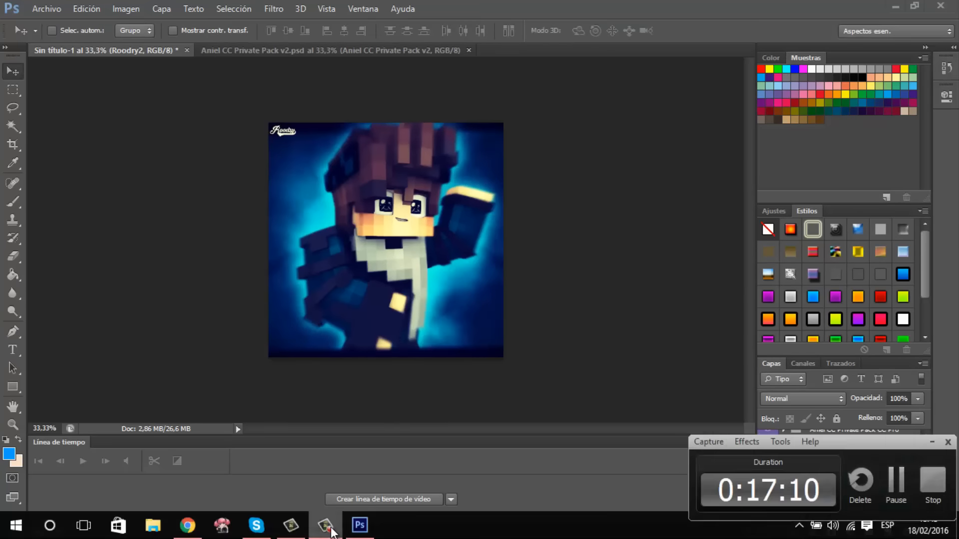